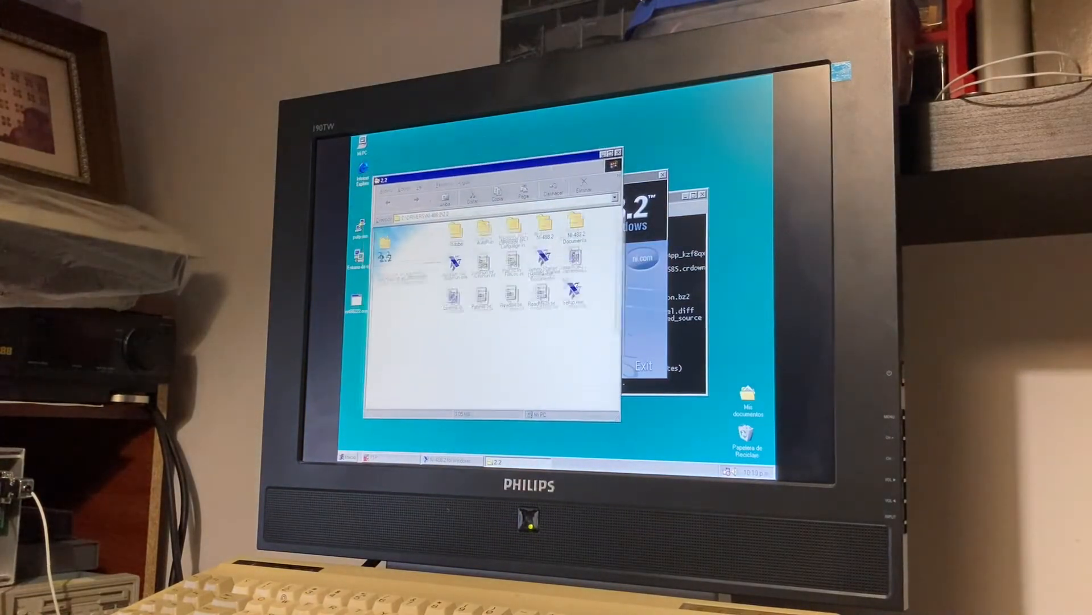
# - Launch the item in the 2.2 folder and dismiss the resulting program error warning
pyautogui.doubleClick(575, 230)
pyautogui.write('mget dcom98zip.exe')
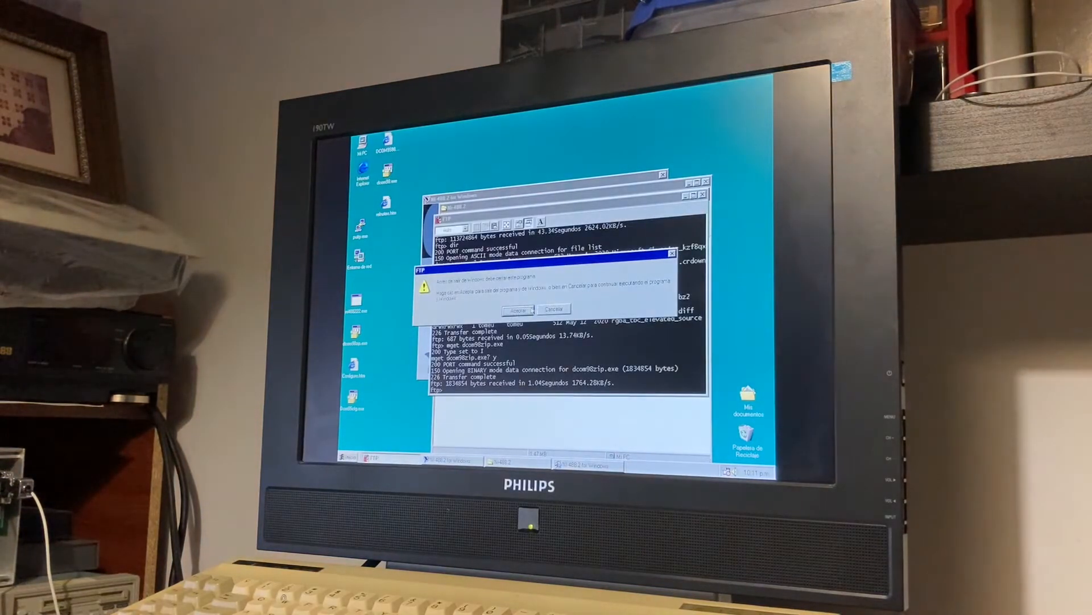
pyautogui.click(517, 308)
pyautogui.write('exit')
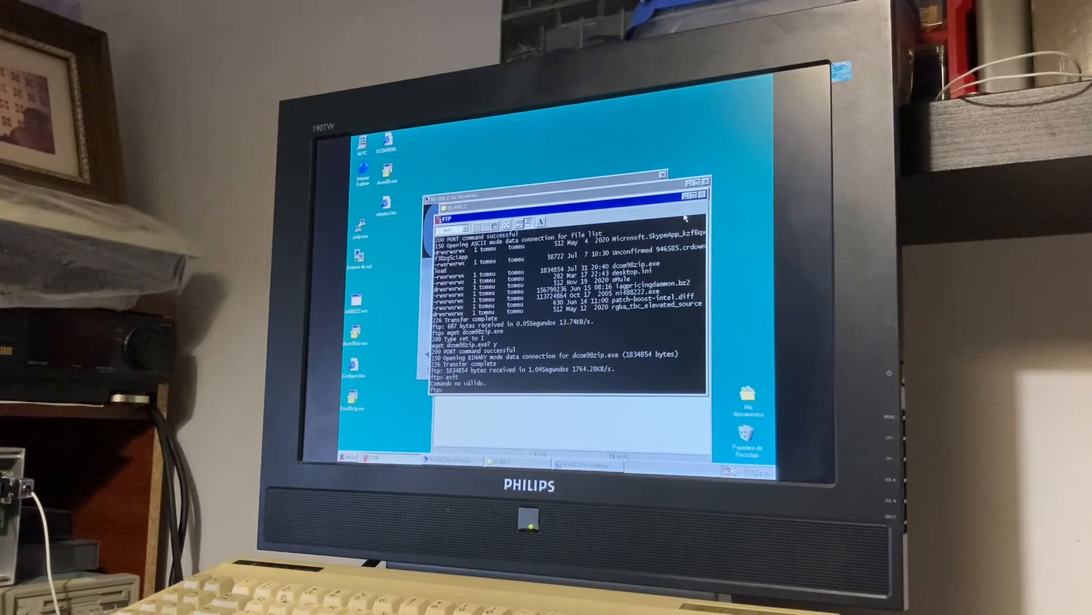
# - End the FTP session with quit, leaving the 2.2 installer folder in Explorer
pyautogui.write('qu')
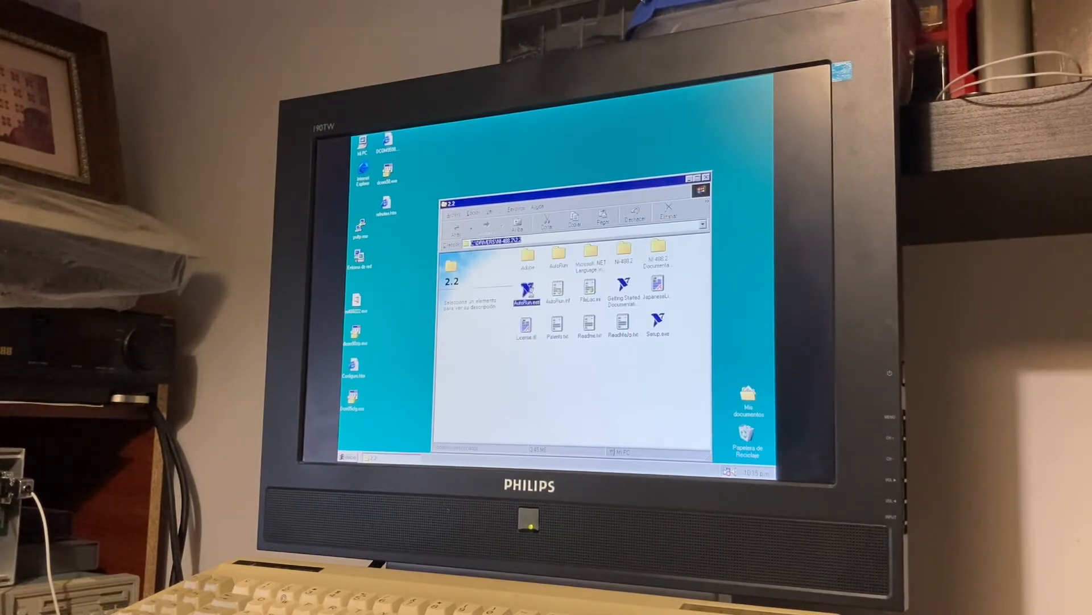
# - Run AutoRun.exe, choose Install Software and start installing the listed NI-488.2 features
pyautogui.doubleClick(522, 291)
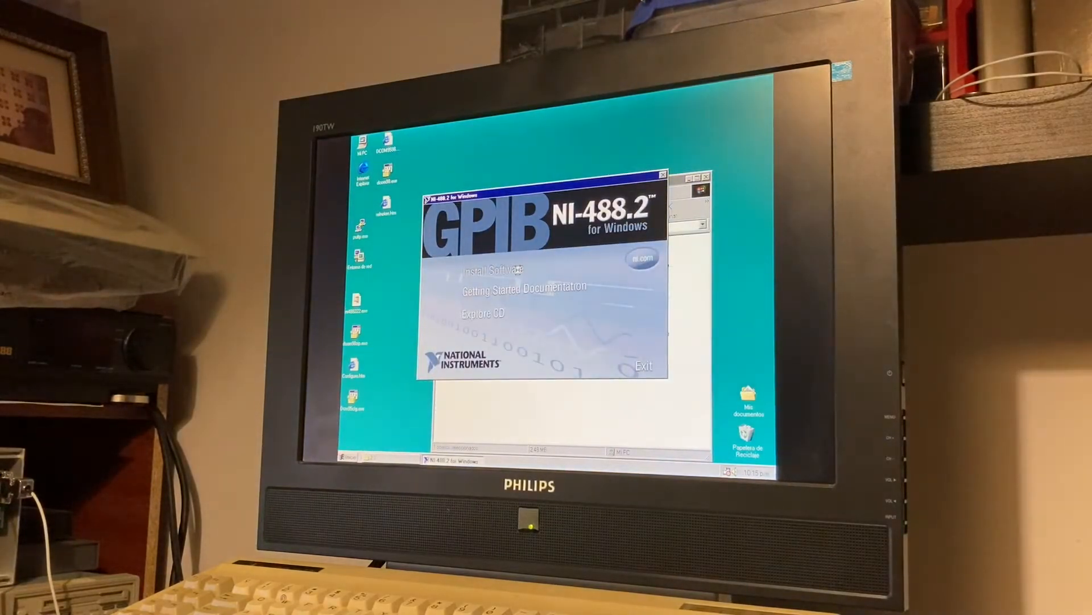
pyautogui.click(489, 269)
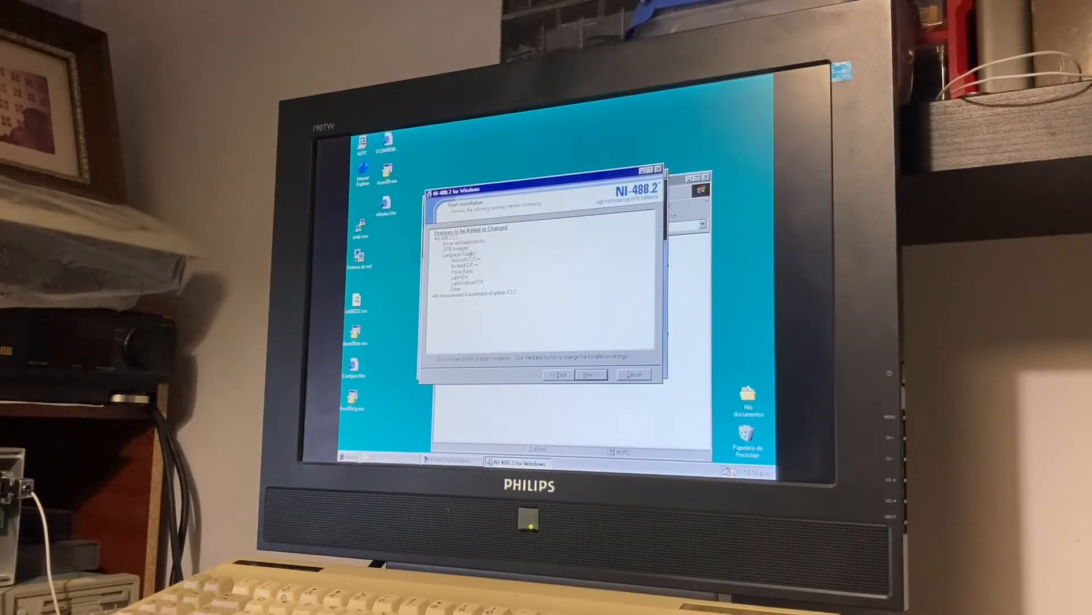
pyautogui.click(461, 247)
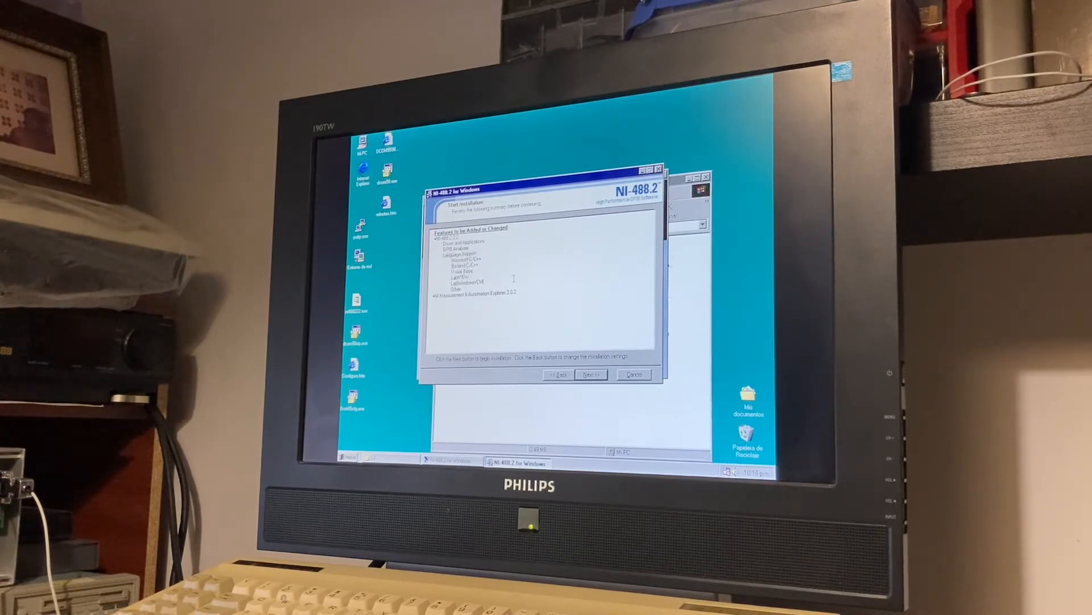
pyautogui.click(460, 240)
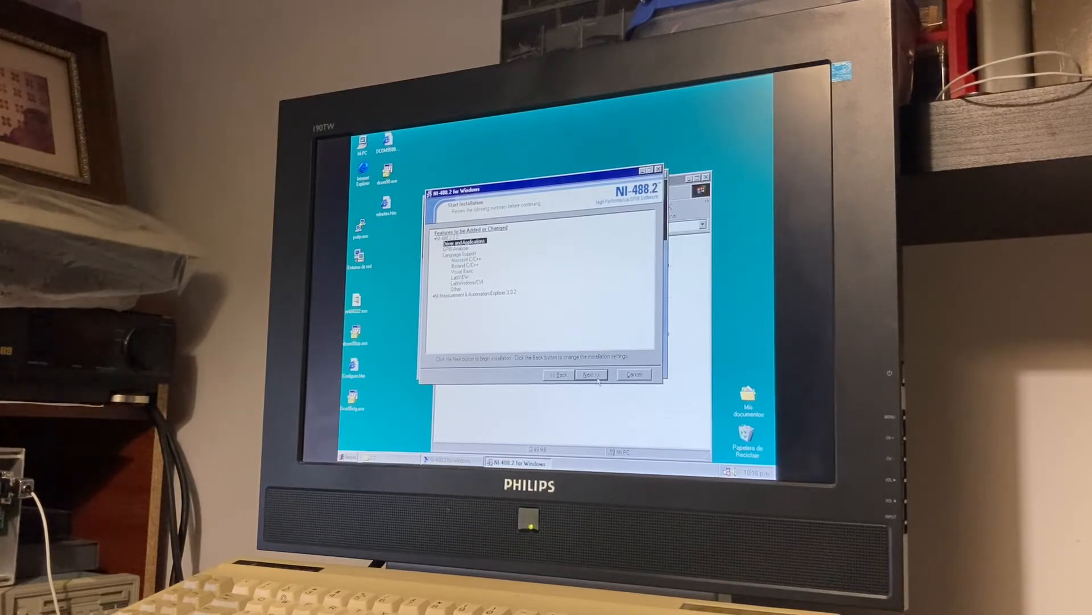
pyautogui.click(591, 374)
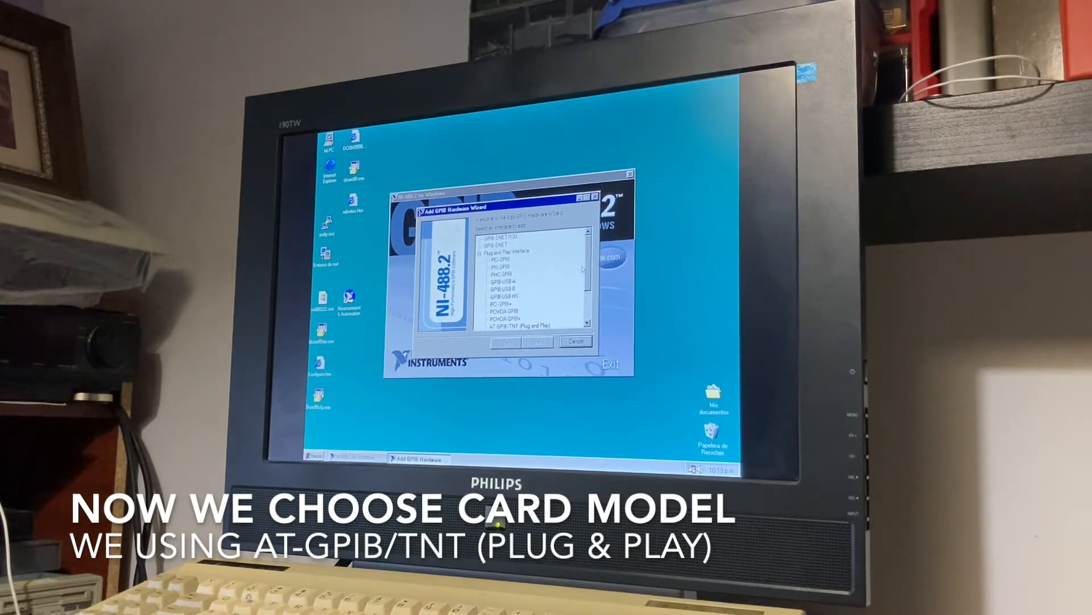
# - Select the AT-GPIB/TNT (Plug and Play) interface and finish with restart chosen
pyautogui.scroll(-3)
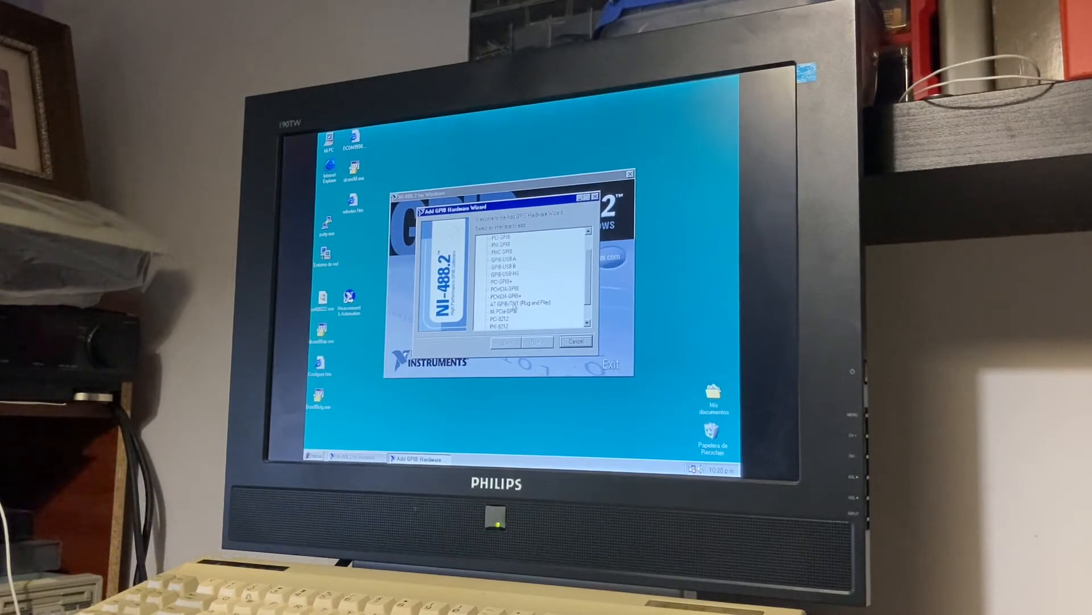
pyautogui.click(538, 342)
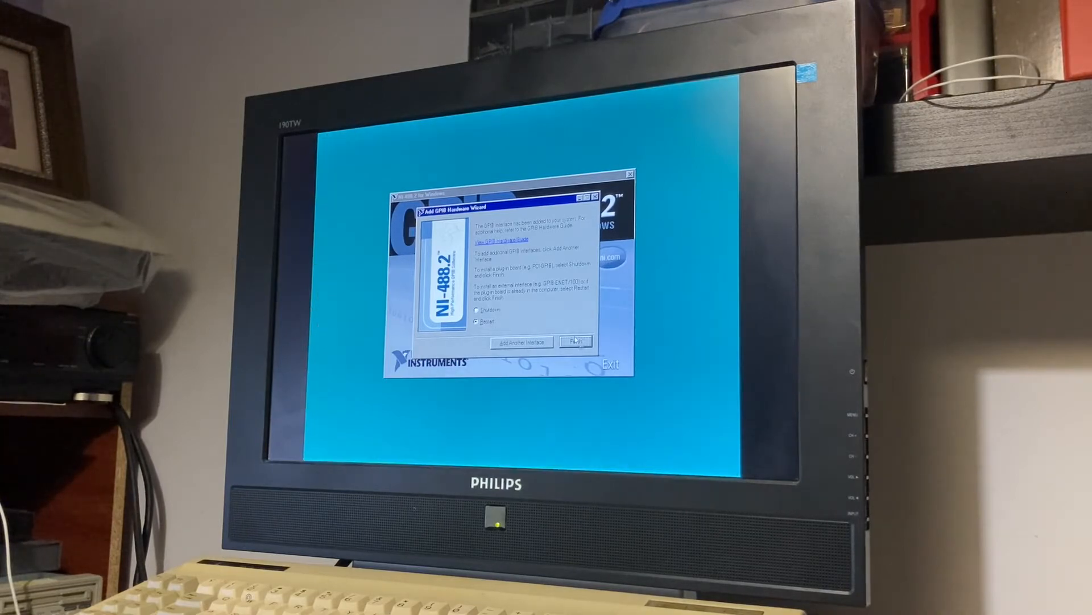
pyautogui.click(573, 340)
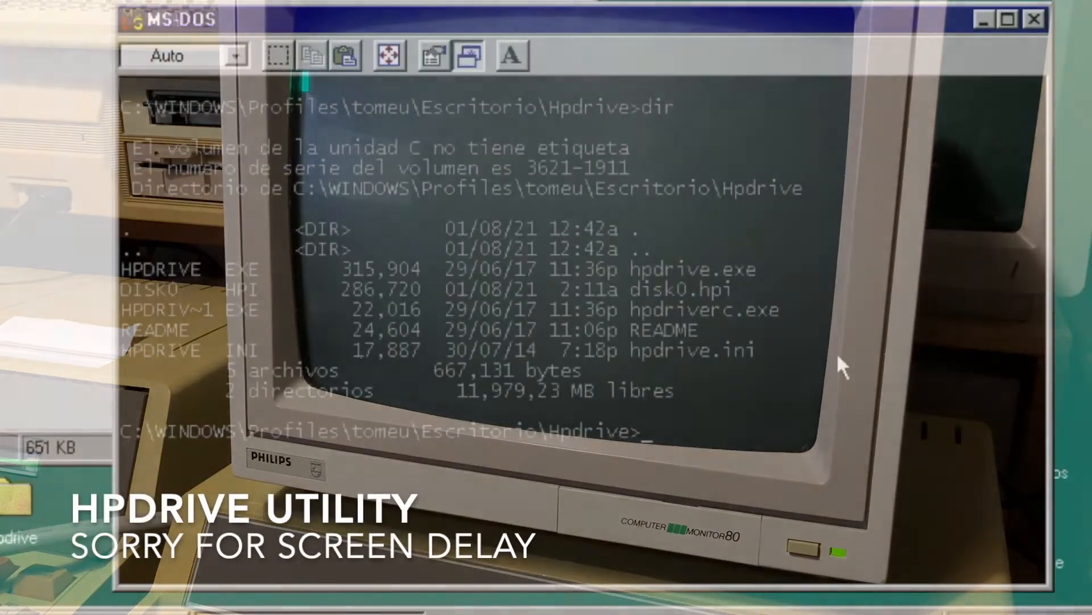
# - Run hpdrive -l 3 -9122 at the prompt, correcting typos along the way
pyautogui.write('hpdri')
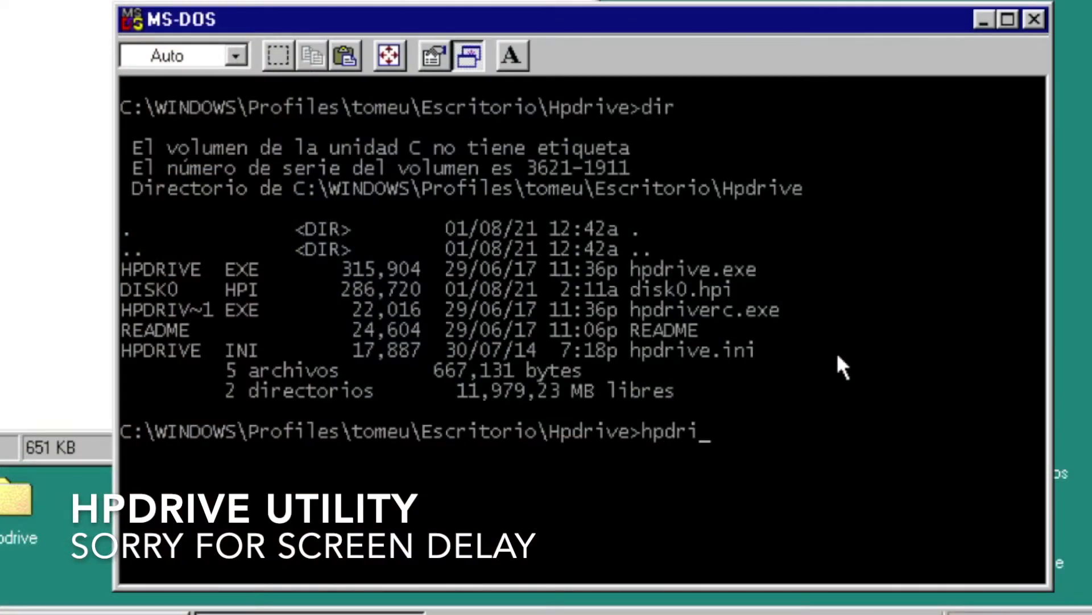
pyautogui.write('v')
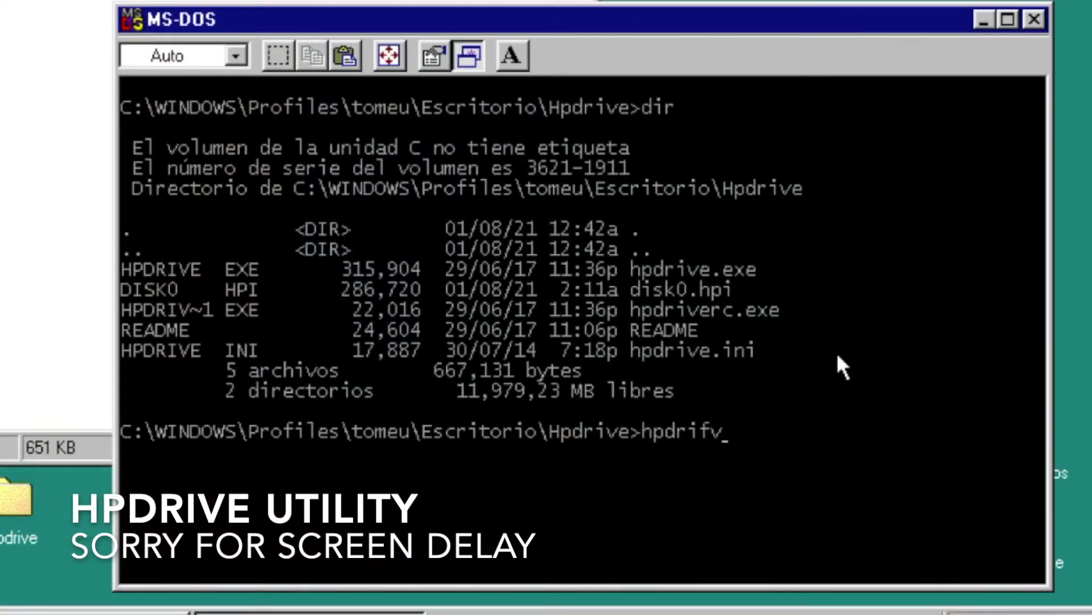
pyautogui.write('e')
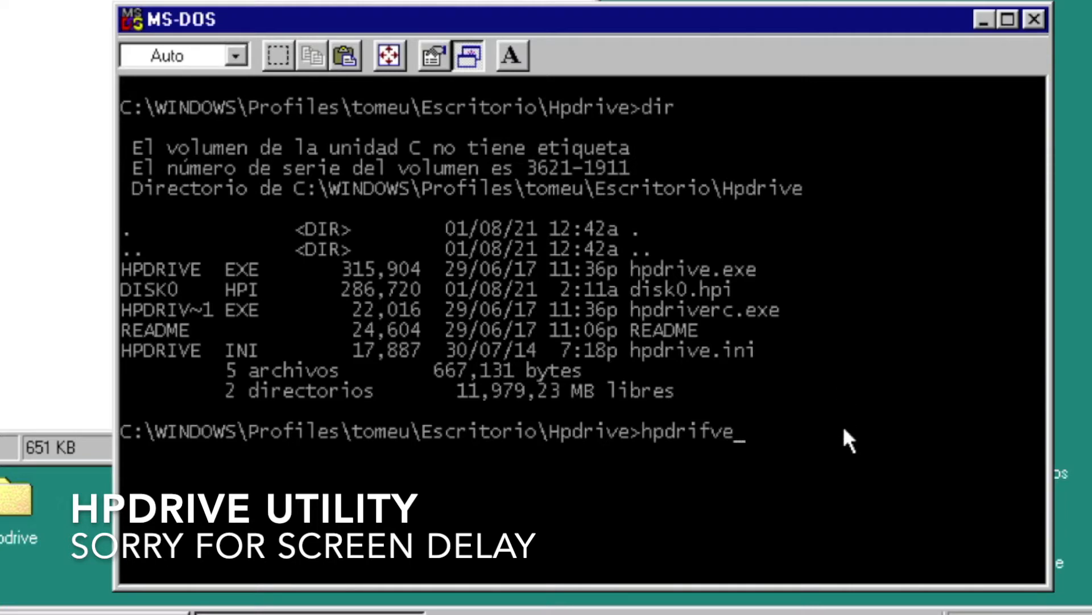
pyautogui.press('Backspace')
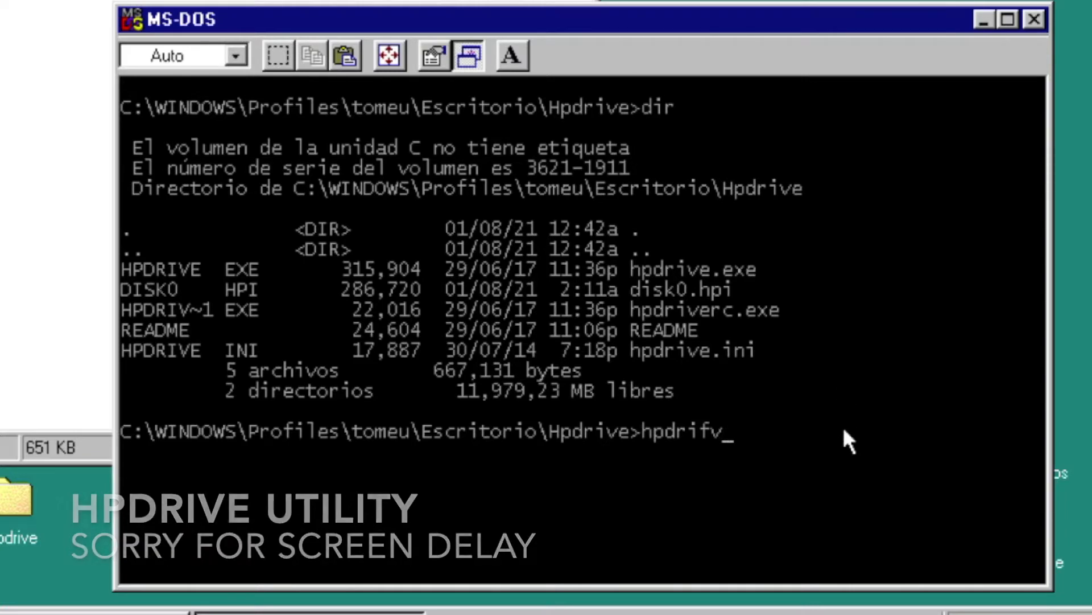
pyautogui.press('Backspace')
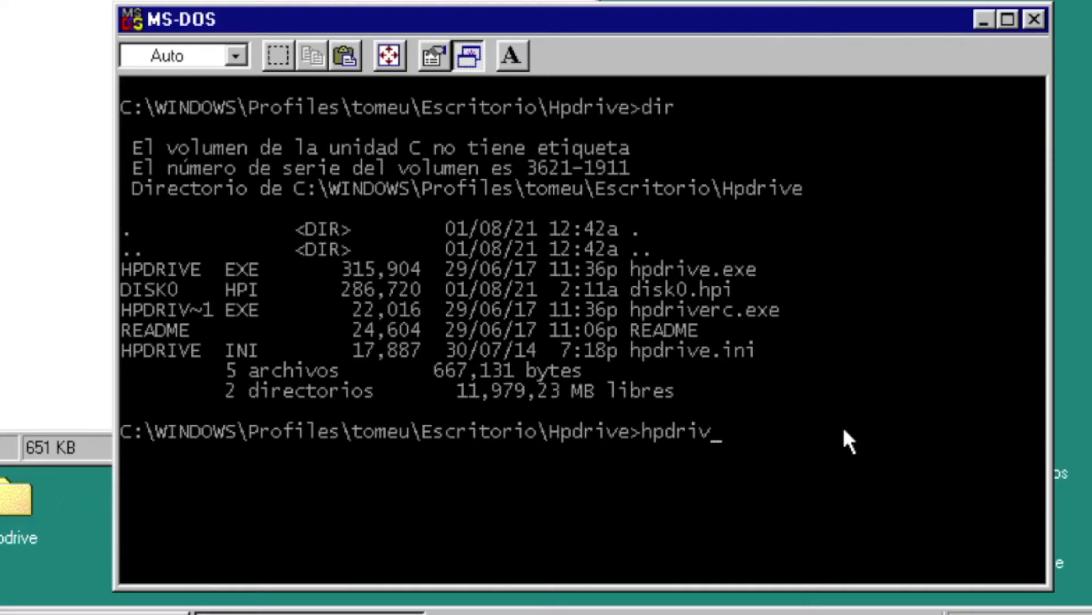
pyautogui.write('e')
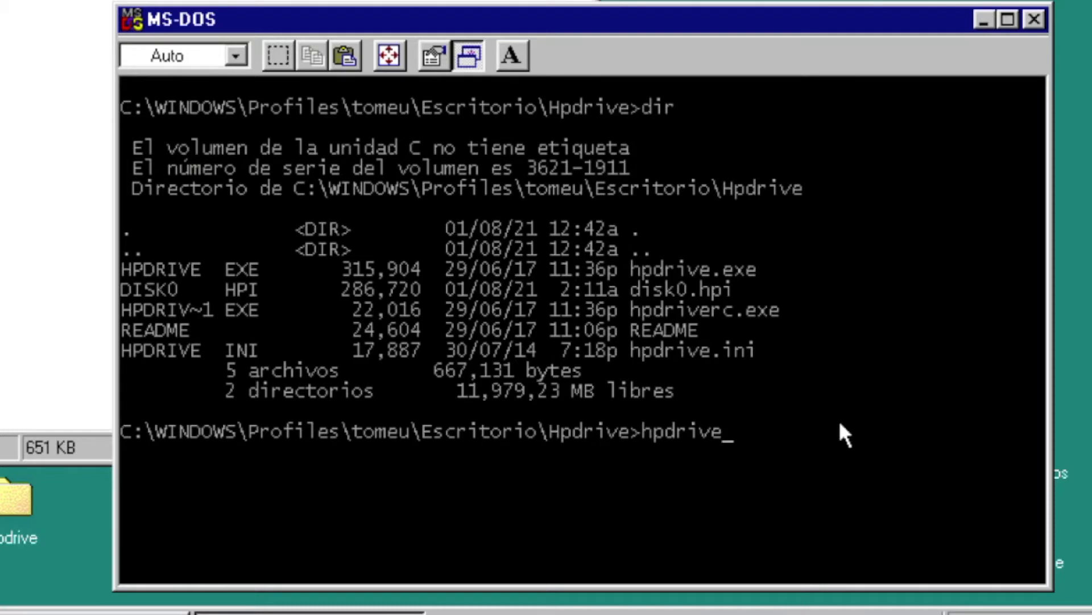
pyautogui.write('-l')
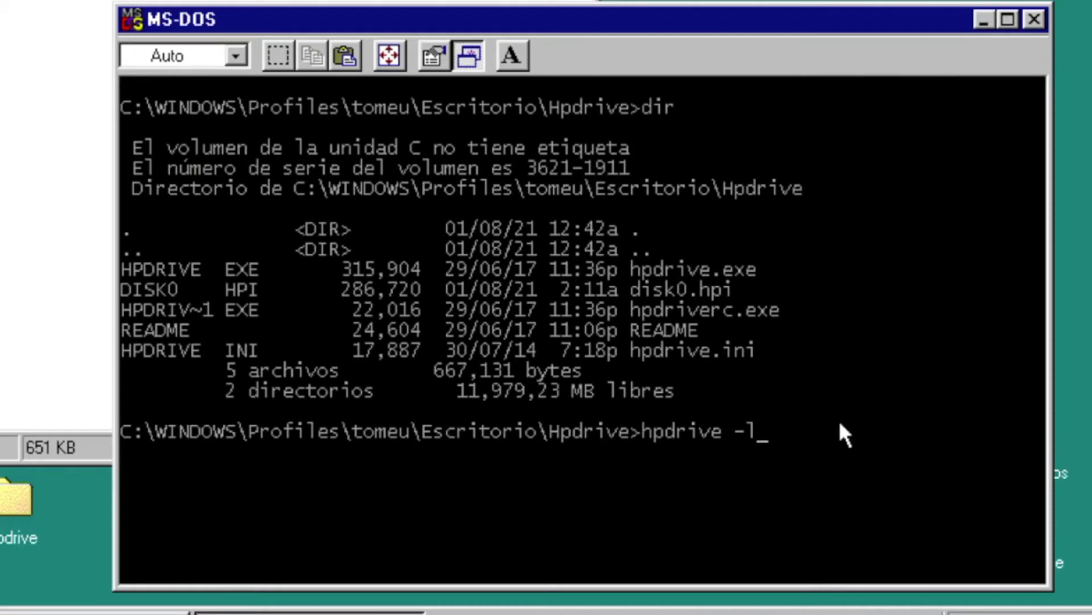
pyautogui.moveTo(872, 433)
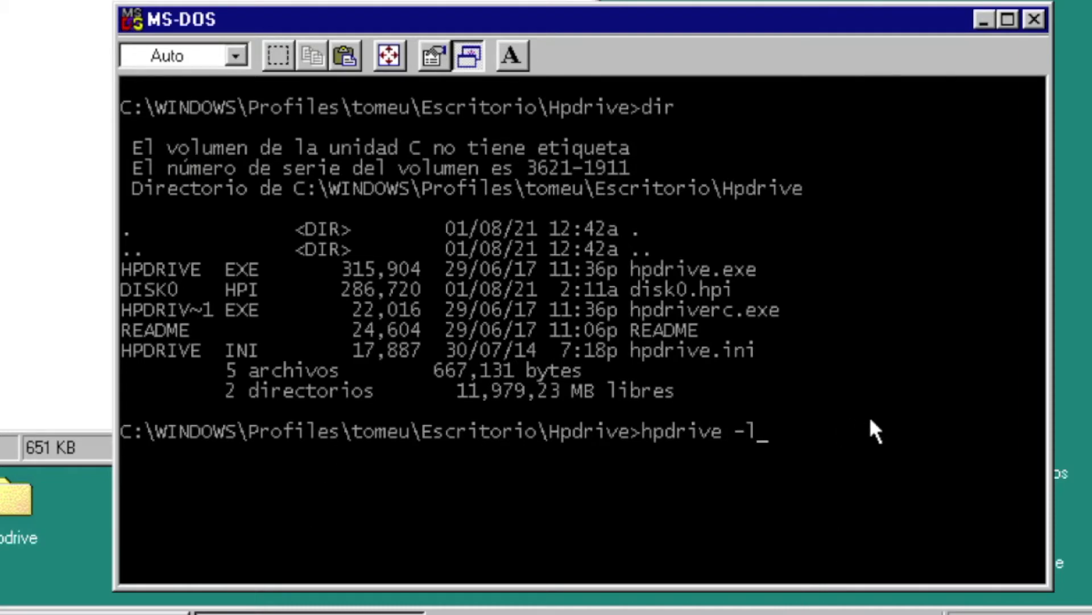
pyautogui.write('3')
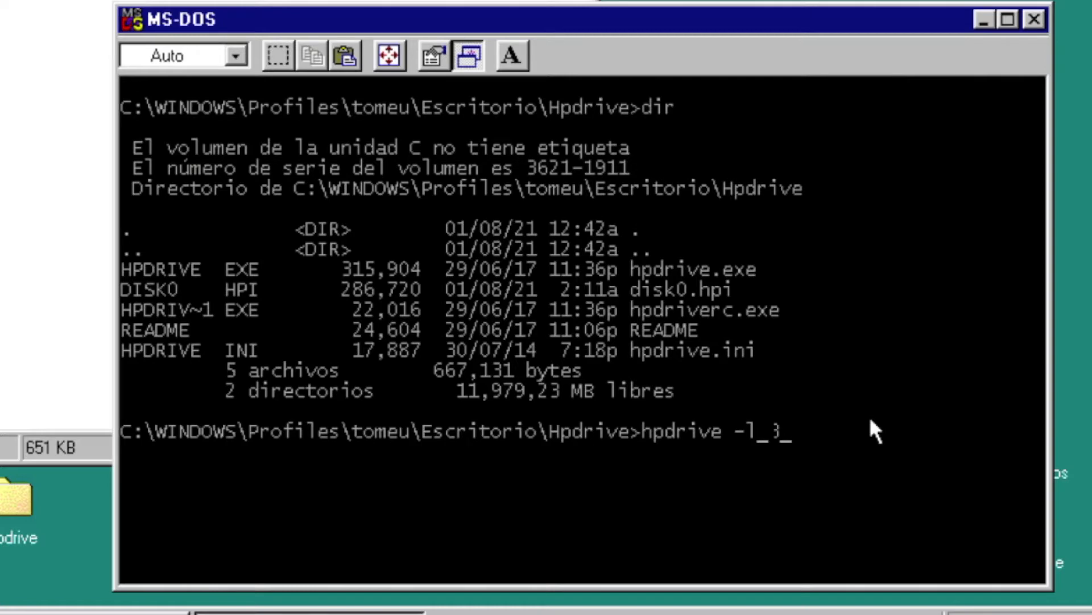
pyautogui.write('-9')
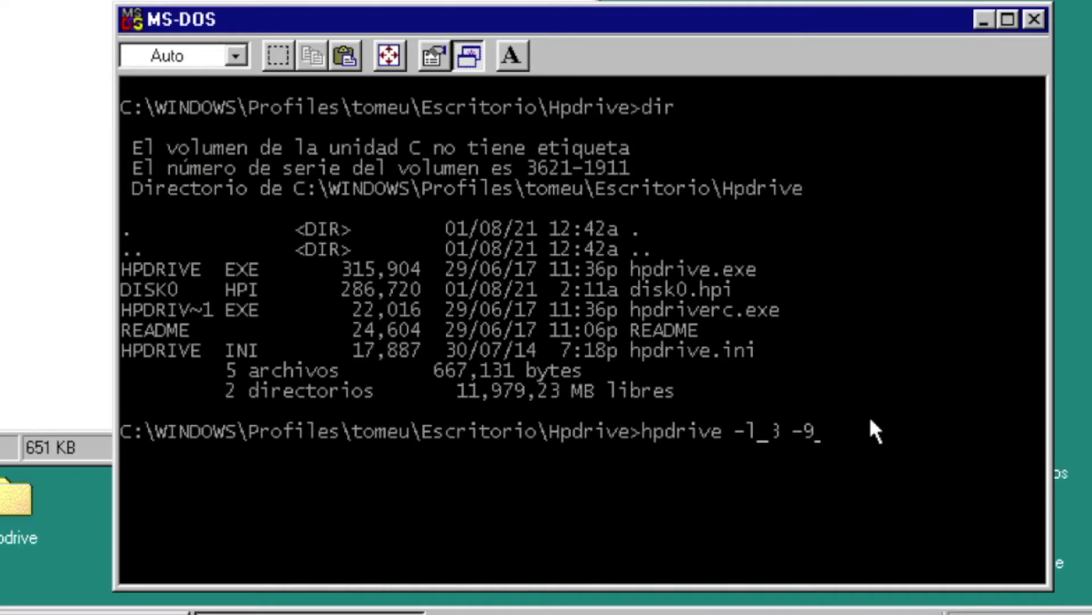
pyautogui.write('L1')
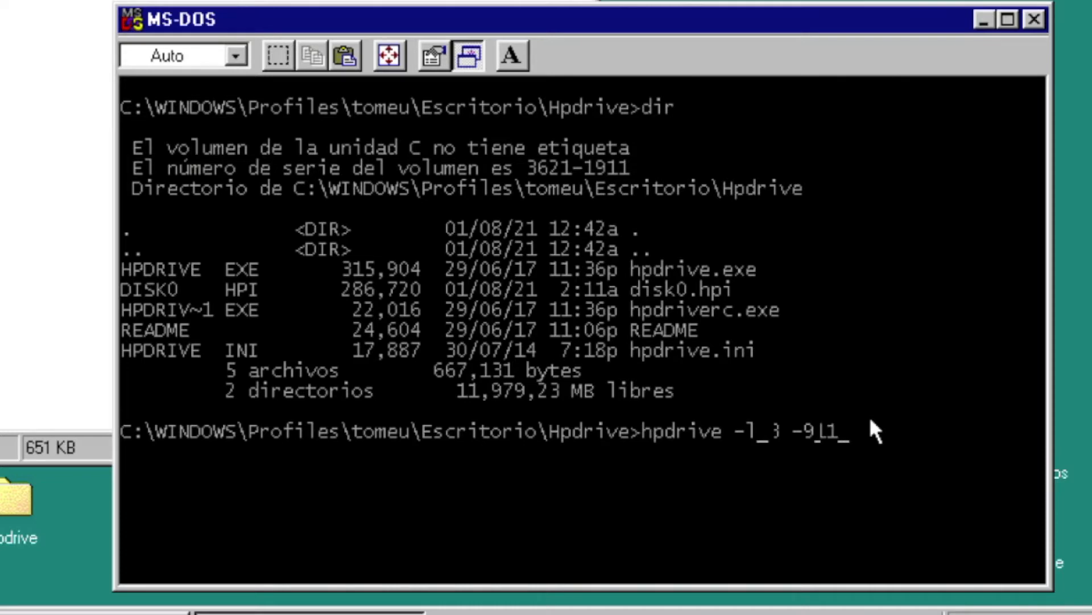
pyautogui.write('22')
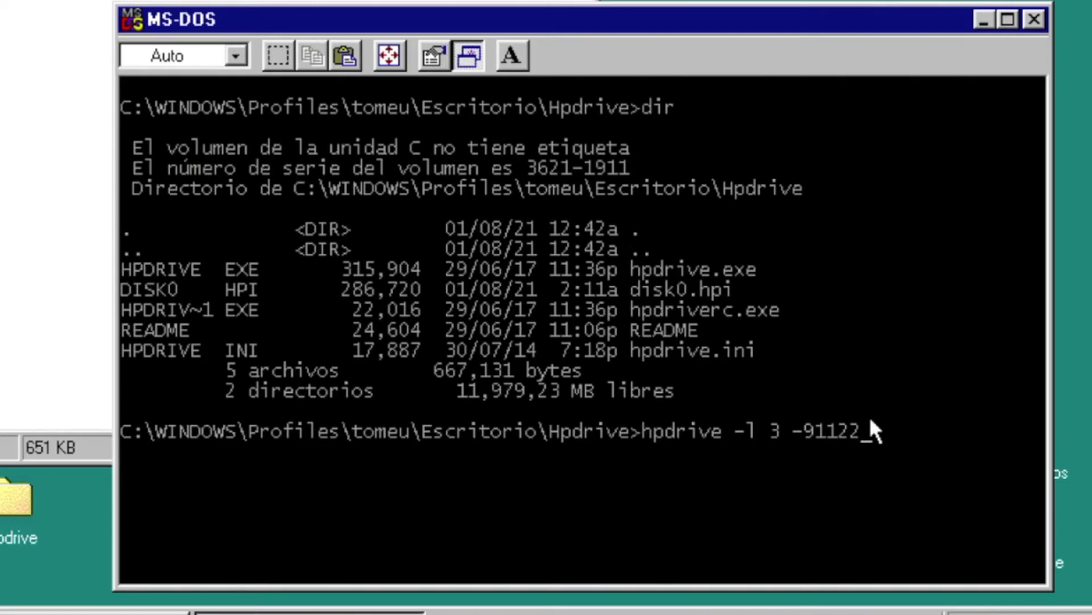
pyautogui.press('Backspace')
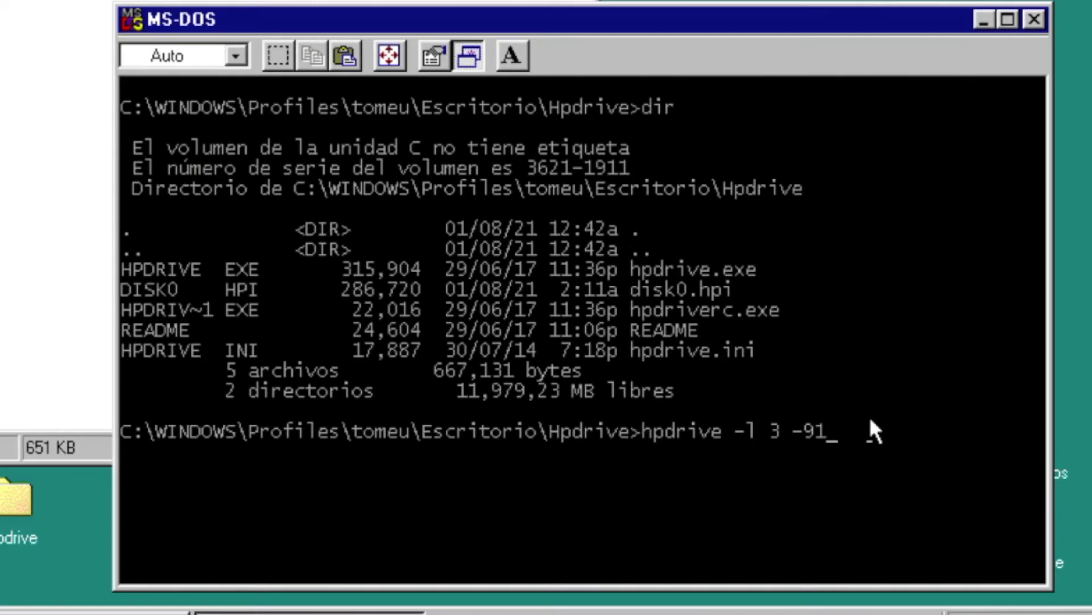
pyautogui.write('2')
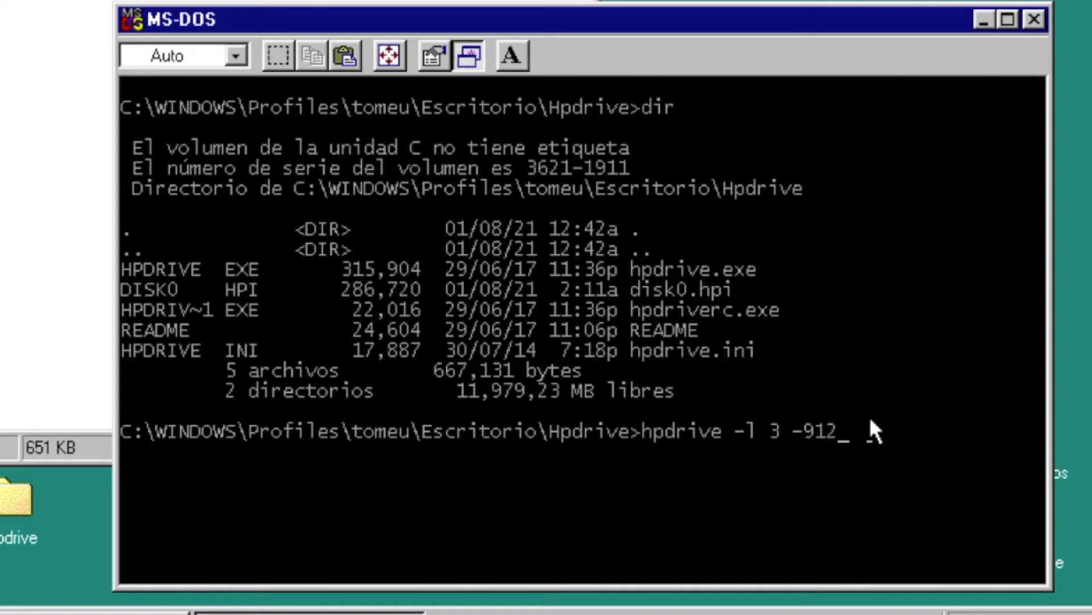
pyautogui.write('2')
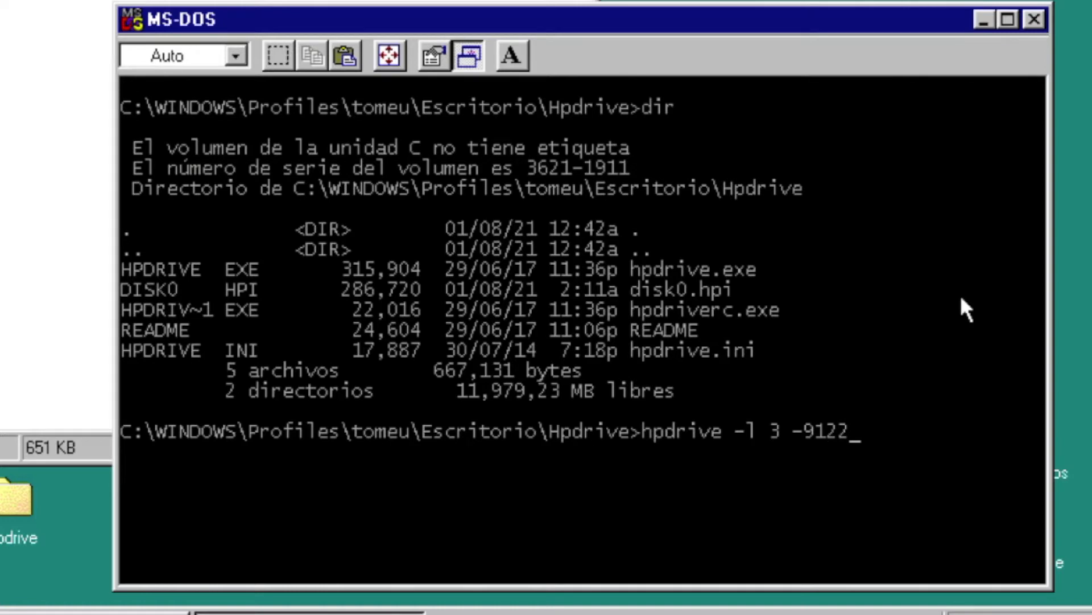
pyautogui.press('Return')
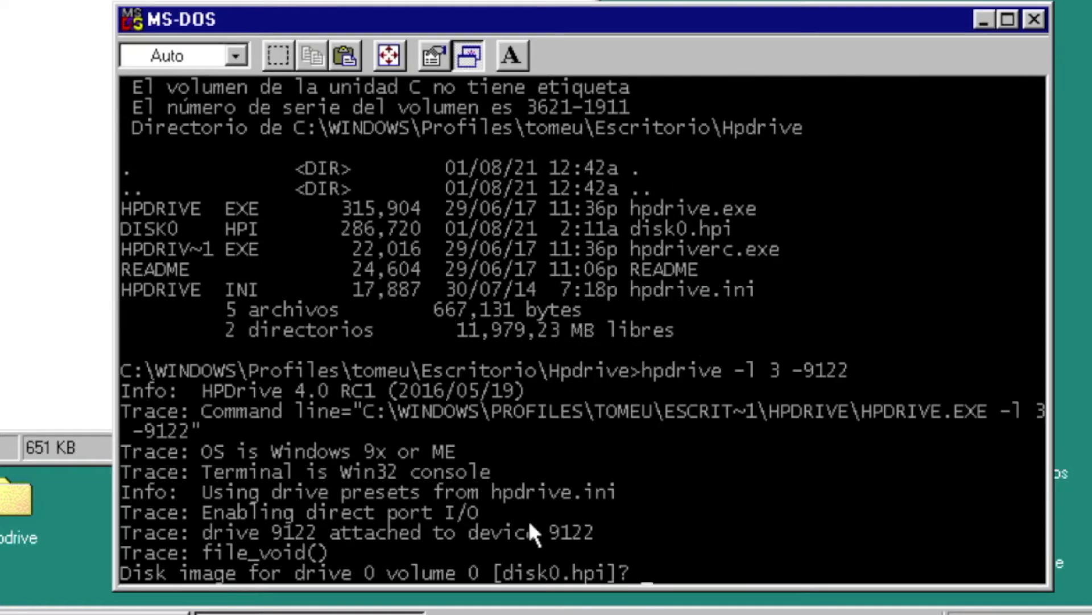
pyautogui.moveTo(533, 588)
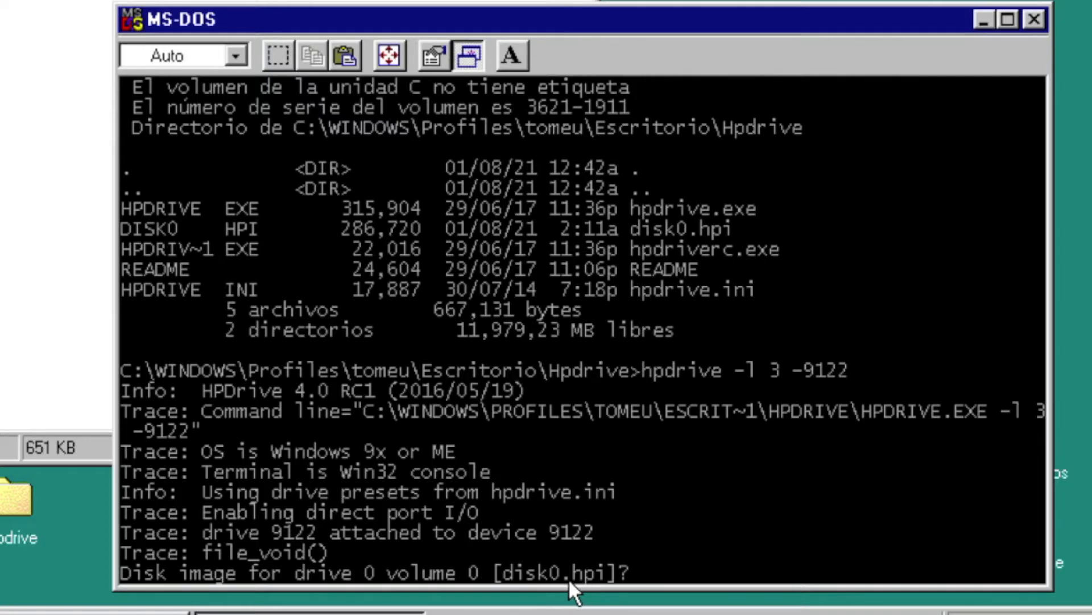
pyautogui.moveTo(605, 514)
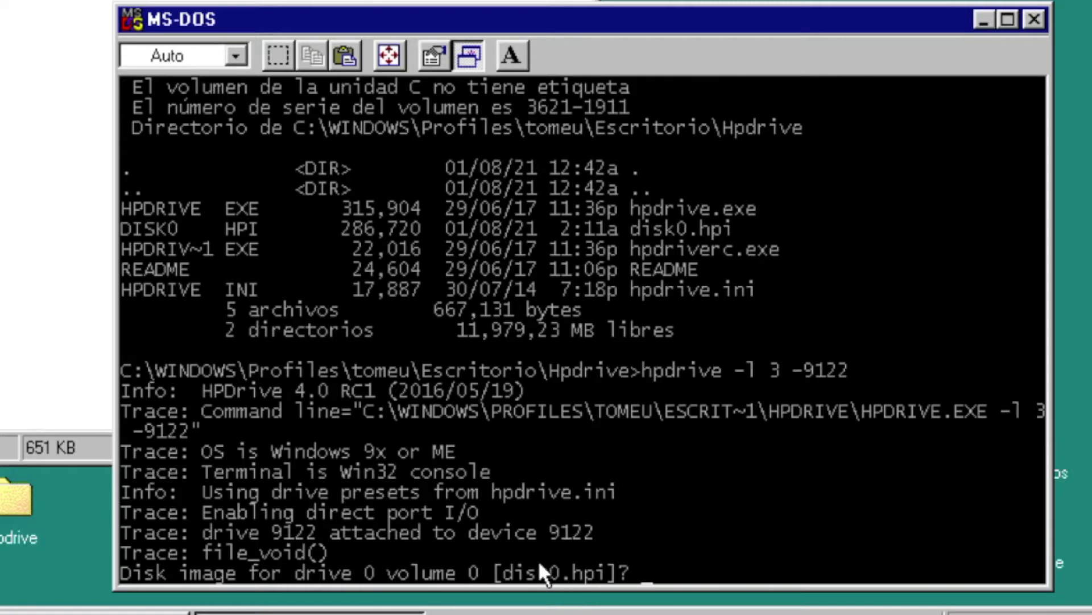
pyautogui.moveTo(558, 581)
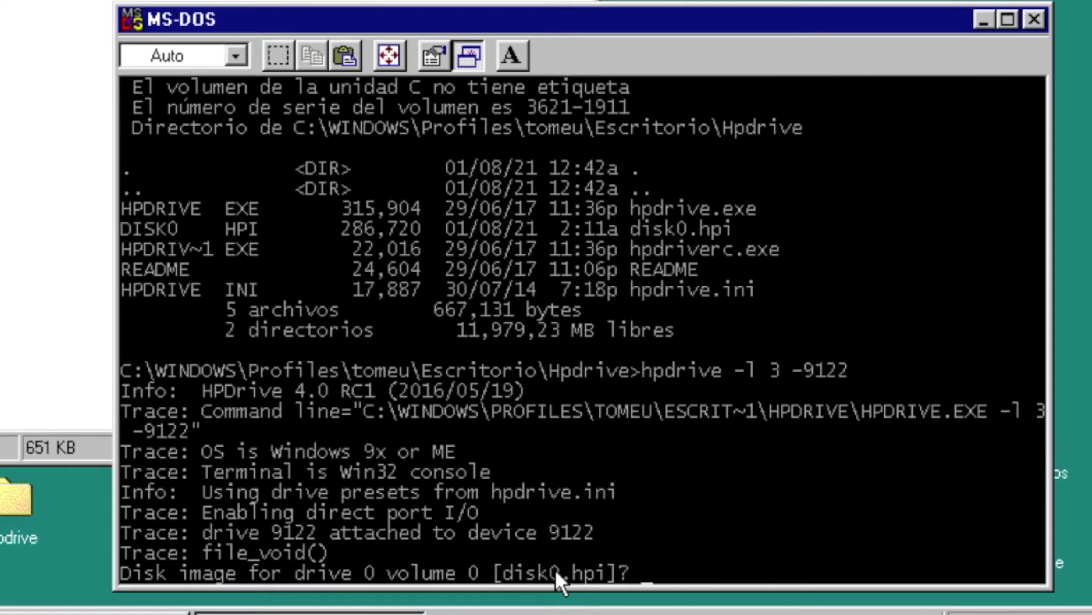
pyautogui.moveTo(627, 581)
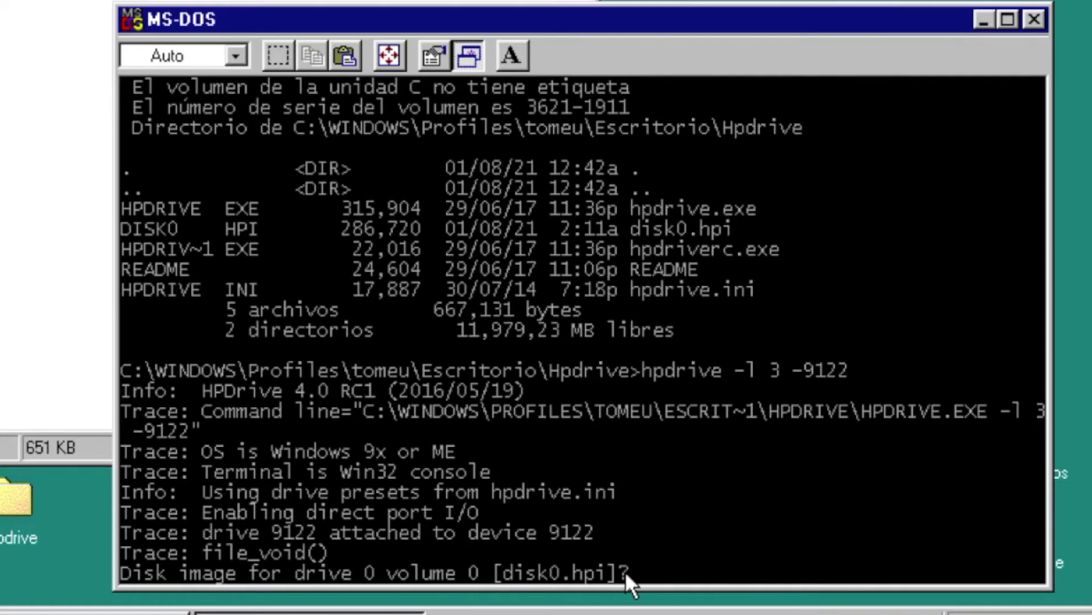
pyautogui.moveTo(498, 595)
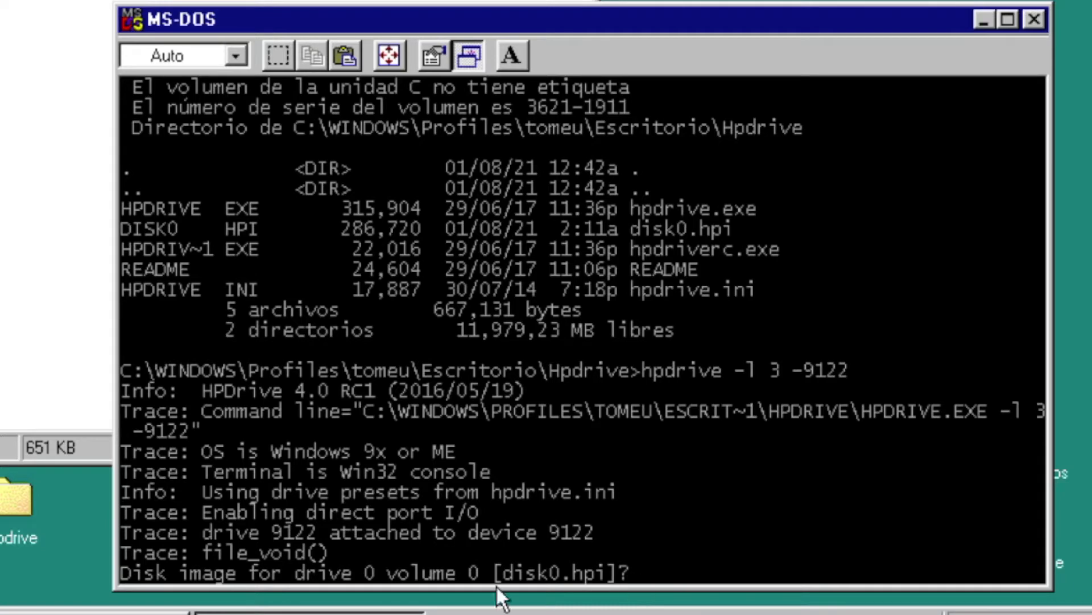
pyautogui.moveTo(338, 571)
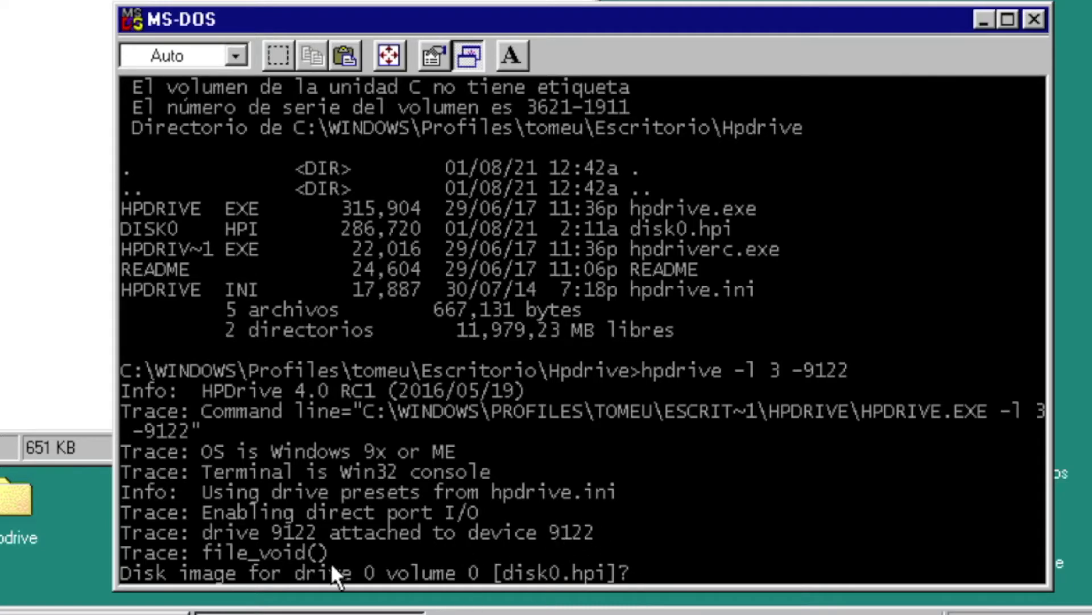
pyautogui.moveTo(495, 585)
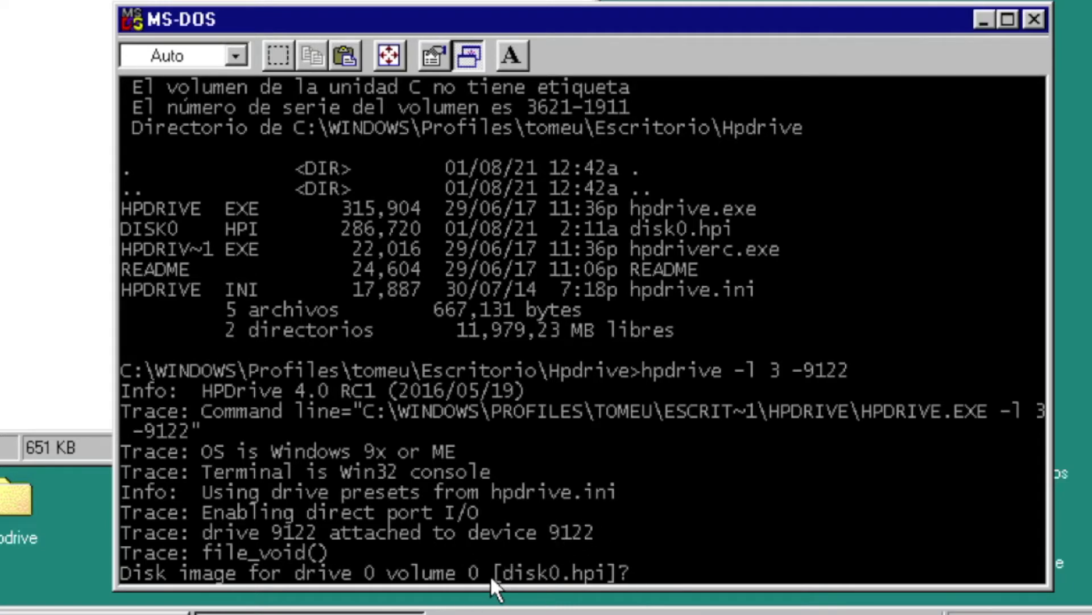
pyautogui.moveTo(711, 516)
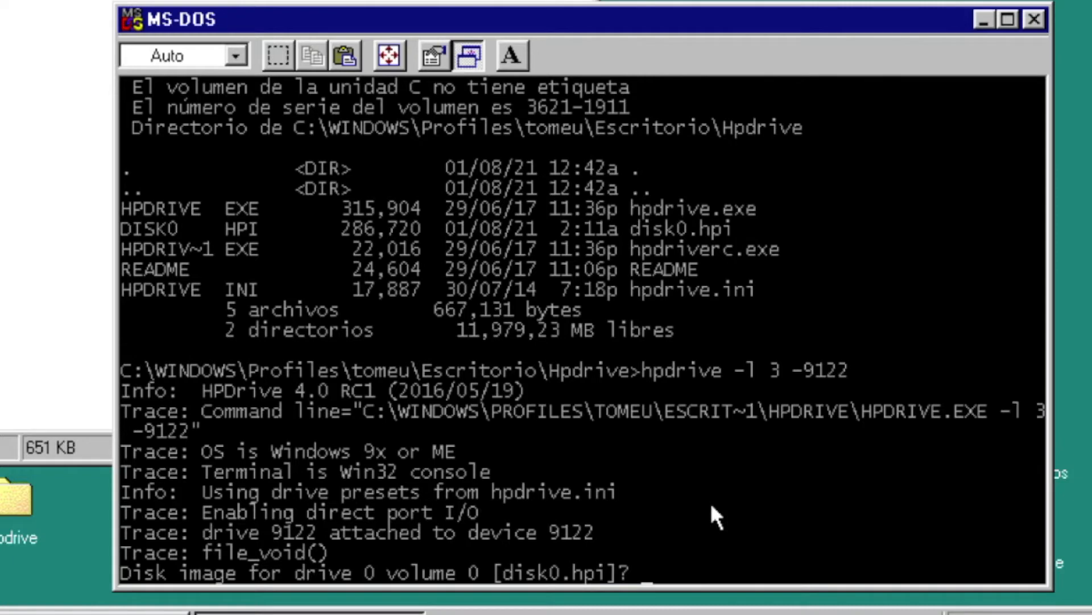
# - Accept the default disk0.hpi as drive 0's disk image
pyautogui.press('Return')
pyautogui.write('n')
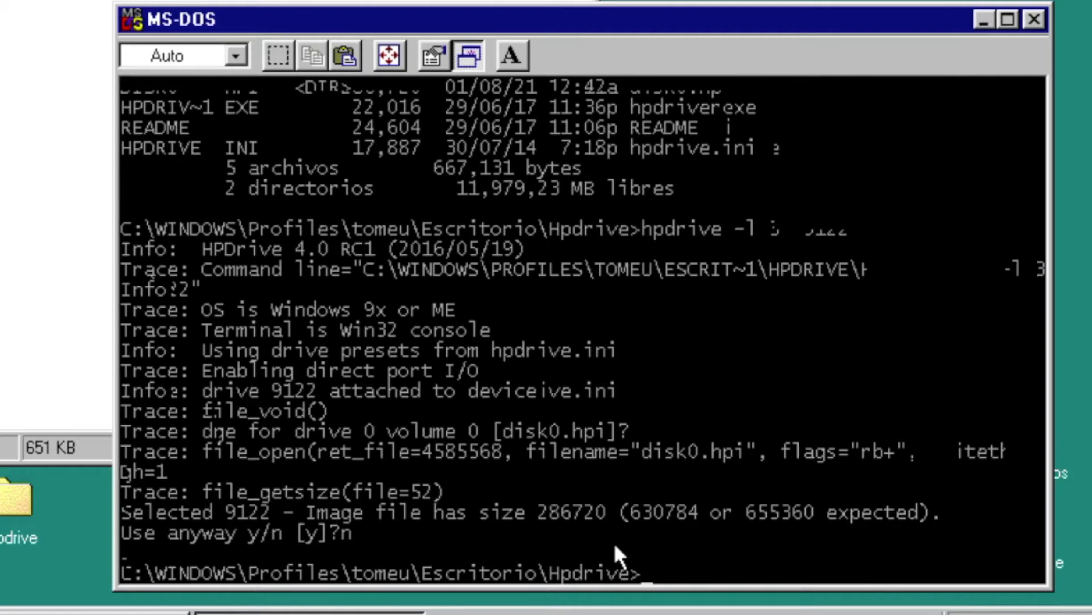
# - Enter hpdrive -l 3 -9121 at the prompt without running it yet
pyautogui.write('hp')
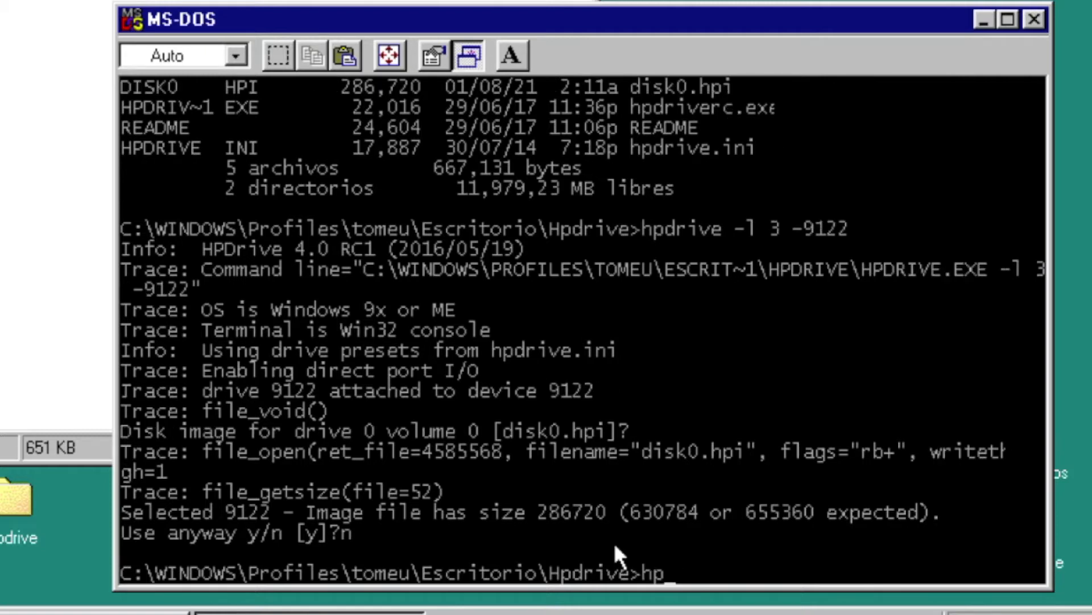
pyautogui.write('drive')
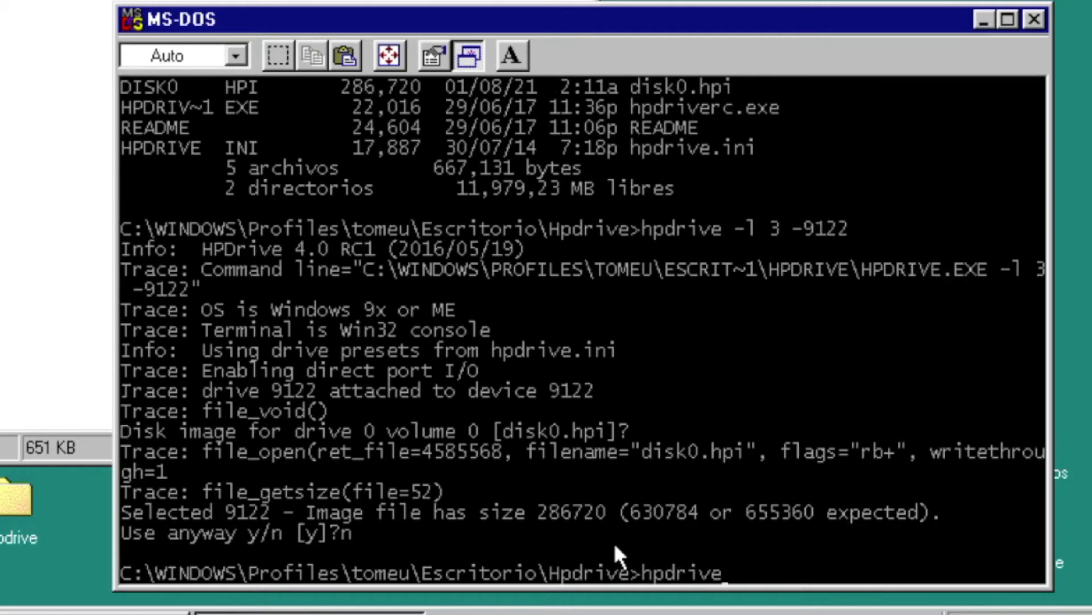
pyautogui.moveTo(815, 545)
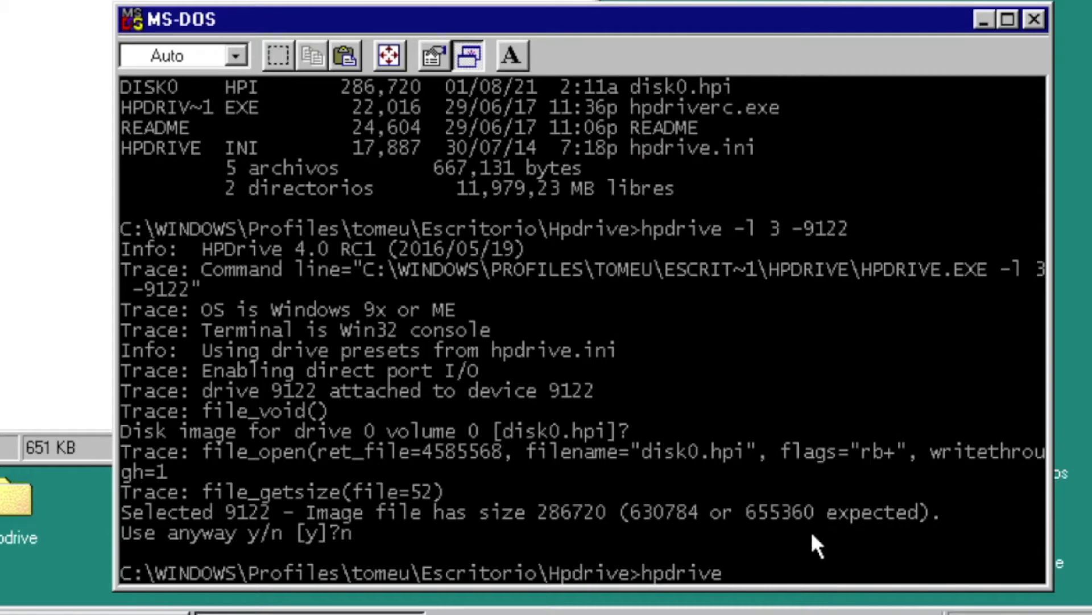
pyautogui.write('-l 3')
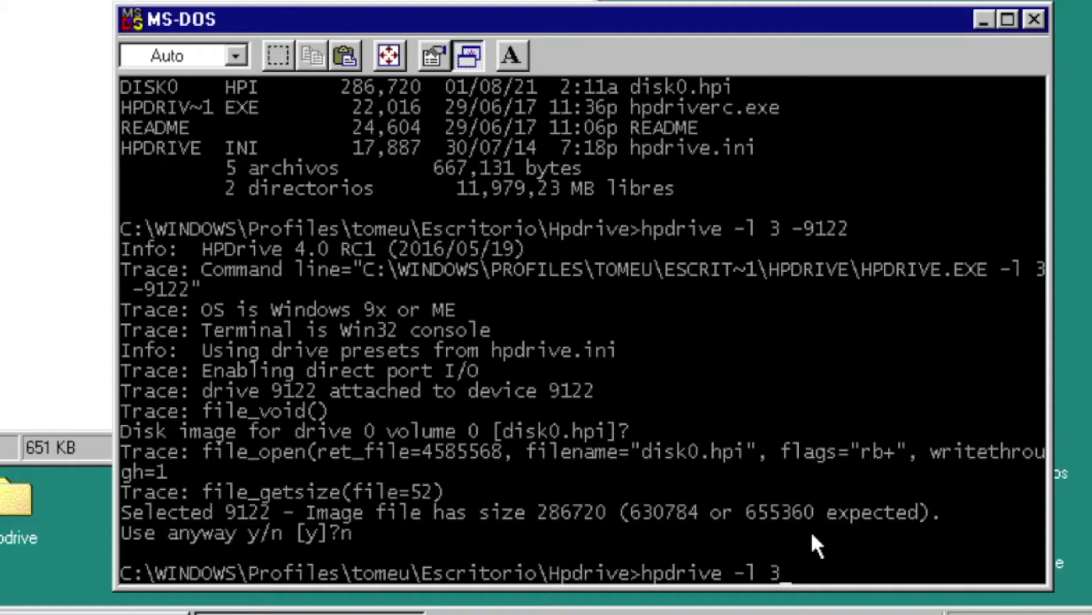
pyautogui.write('-')
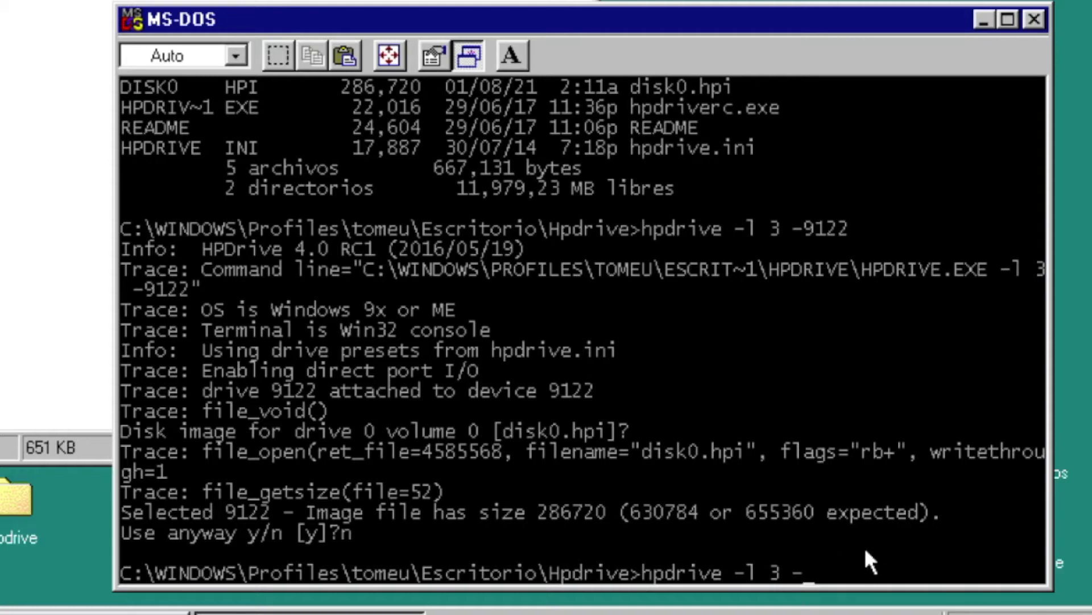
pyautogui.write('9121')
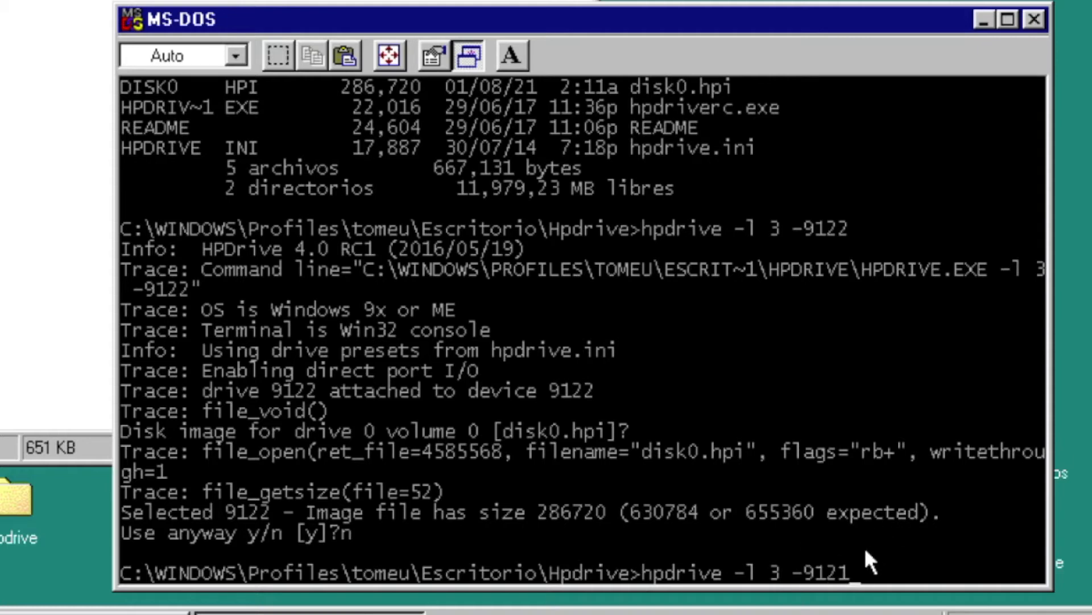
pyautogui.moveTo(920, 536)
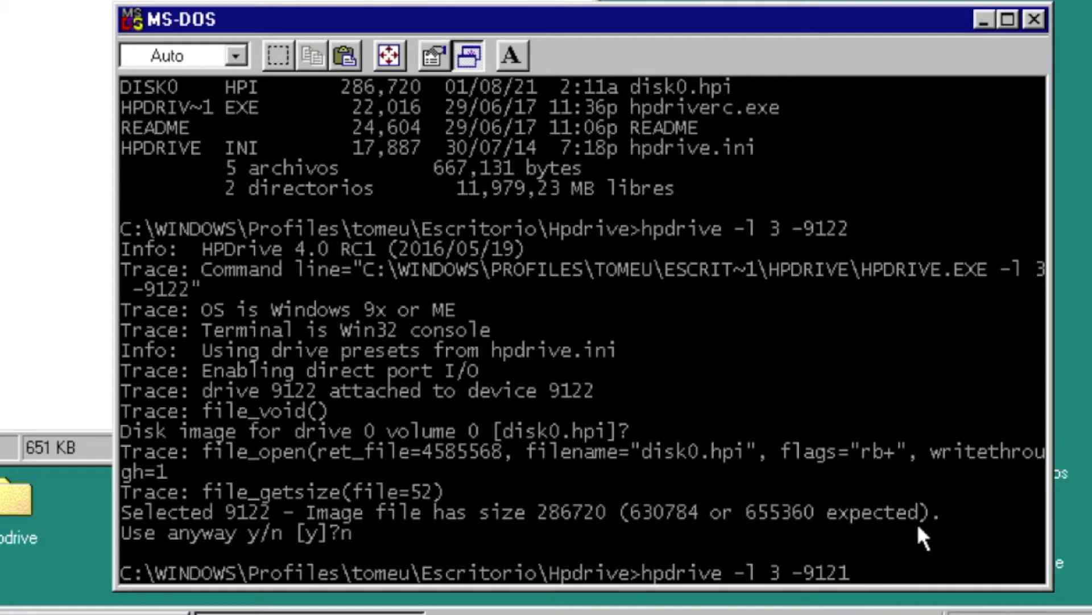